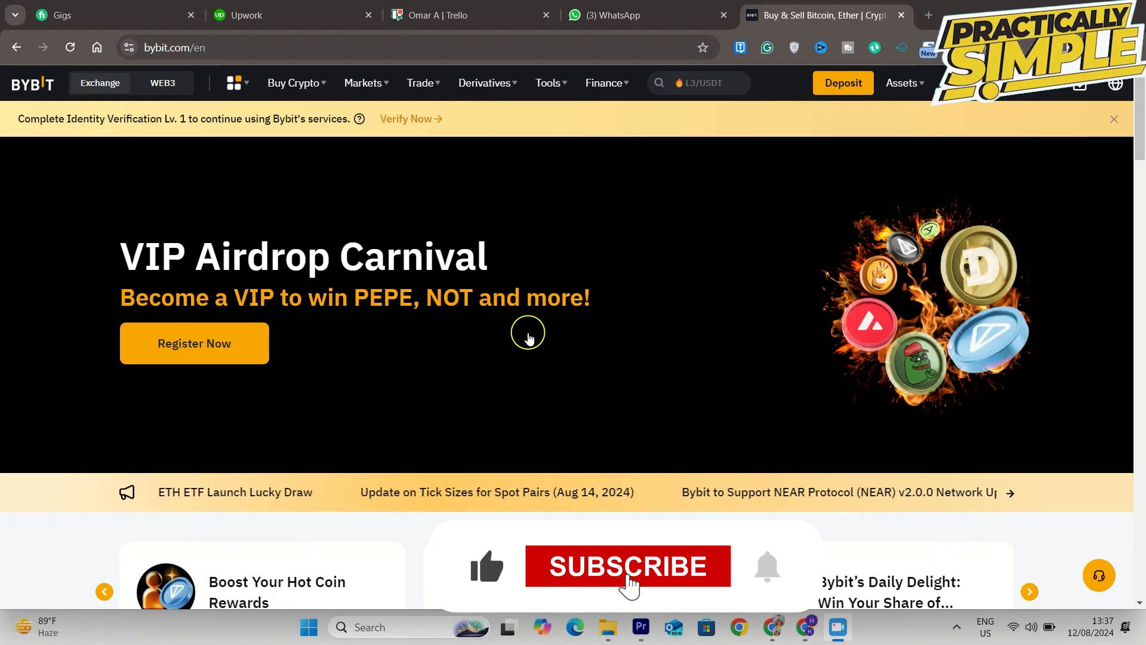
Reach the Fiat Deposit page from the Buy Crypto menu in the top navigation
{"action": "left_click", "coordinate": [627, 565]}
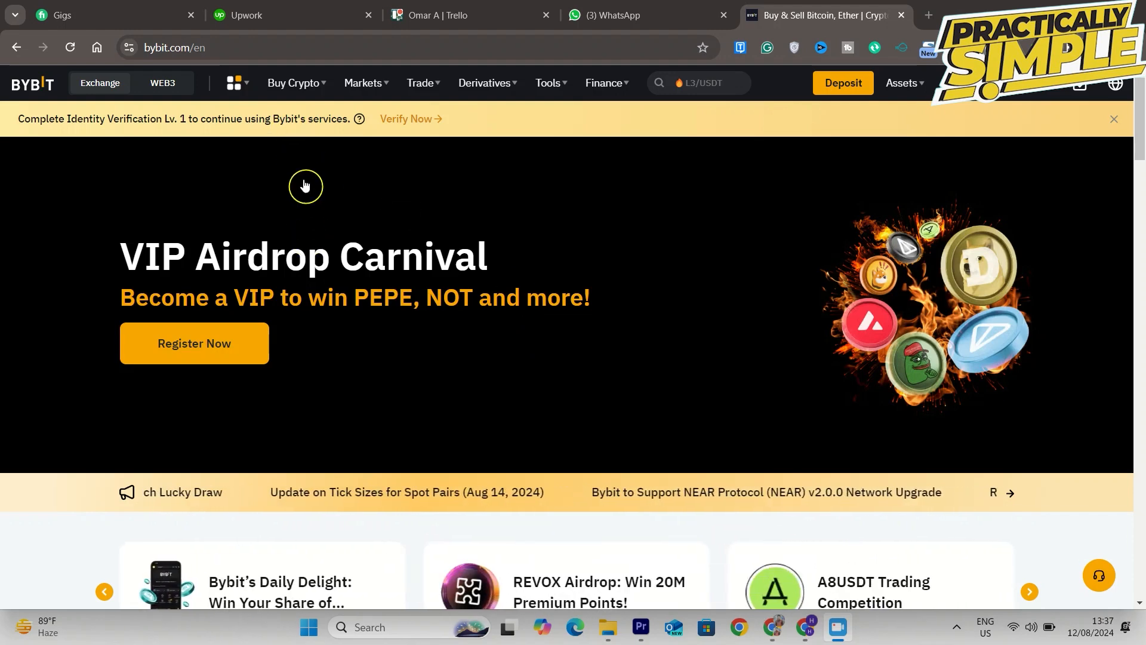
{"action": "left_click", "coordinate": [294, 82]}
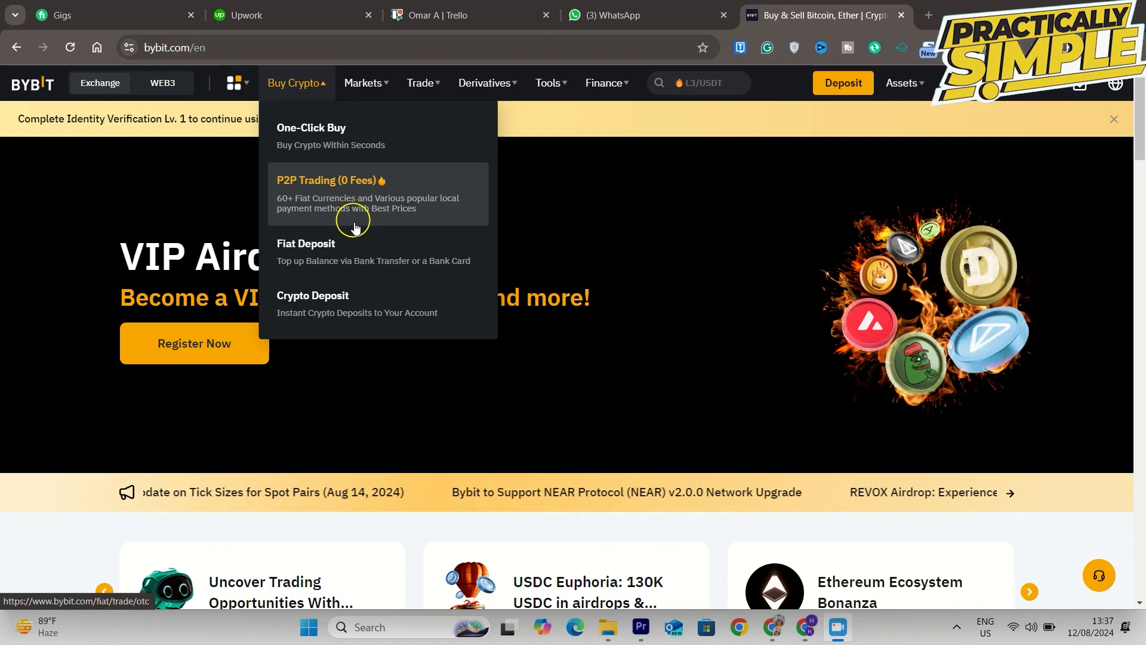
{"action": "mouse_move", "coordinate": [354, 252]}
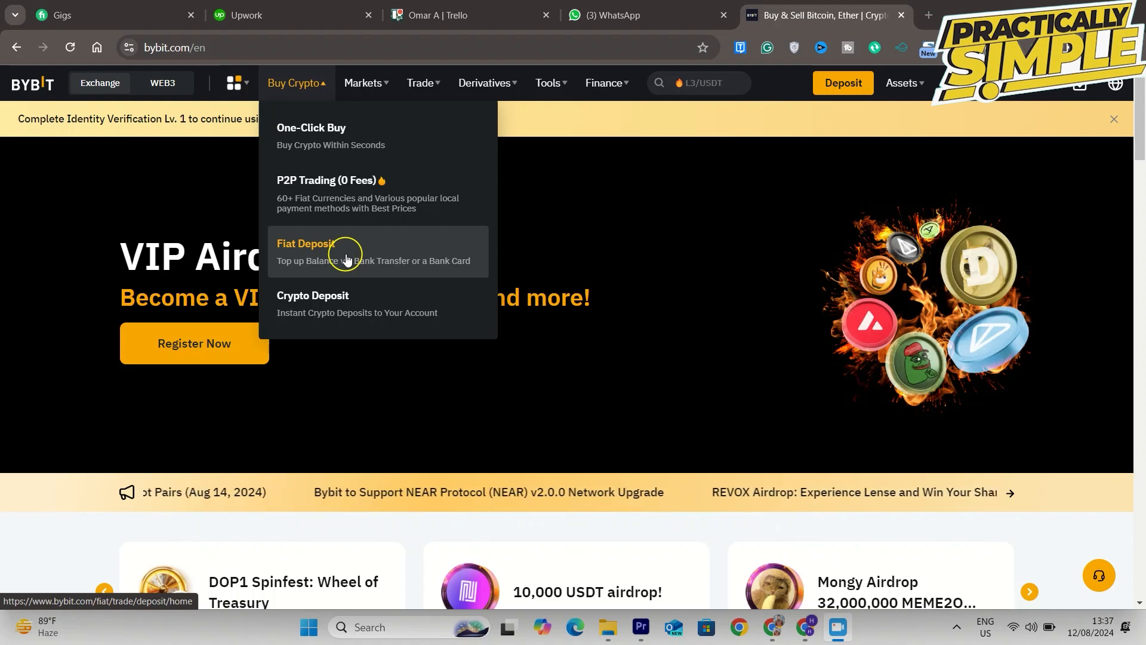
{"action": "mouse_move", "coordinate": [340, 299]}
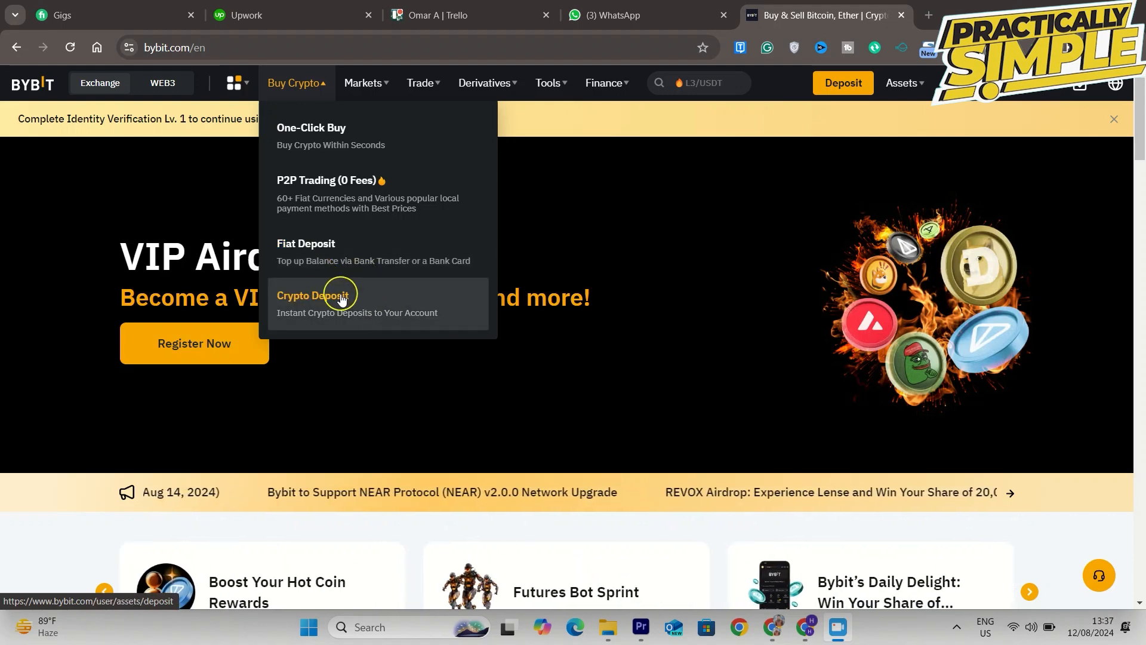
{"action": "mouse_move", "coordinate": [336, 252]}
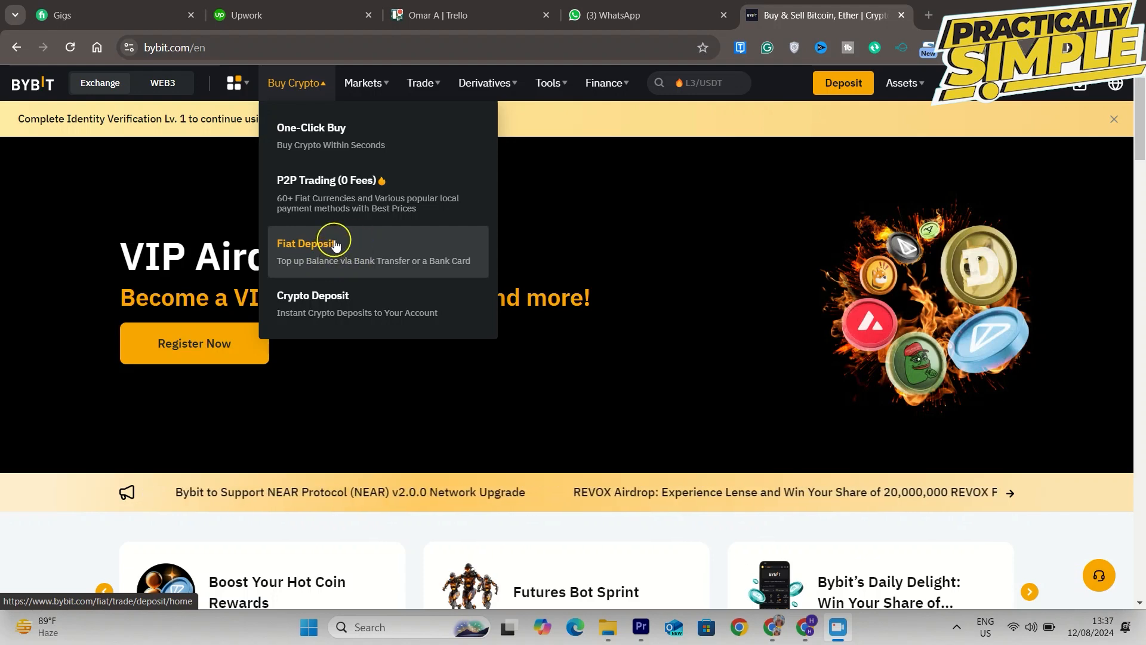
{"action": "left_click", "coordinate": [307, 242]}
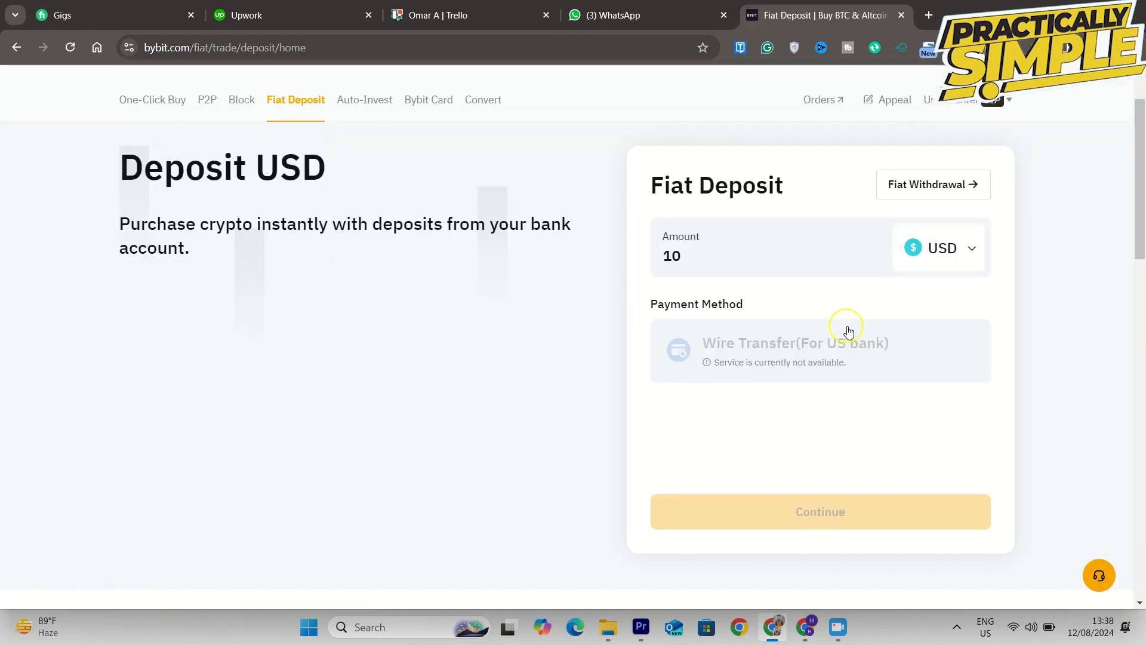
Scroll down the Fiat Deposit form to review the available payment methods
{"action": "scroll", "scroll_direction": "down", "scroll_amount": 3}
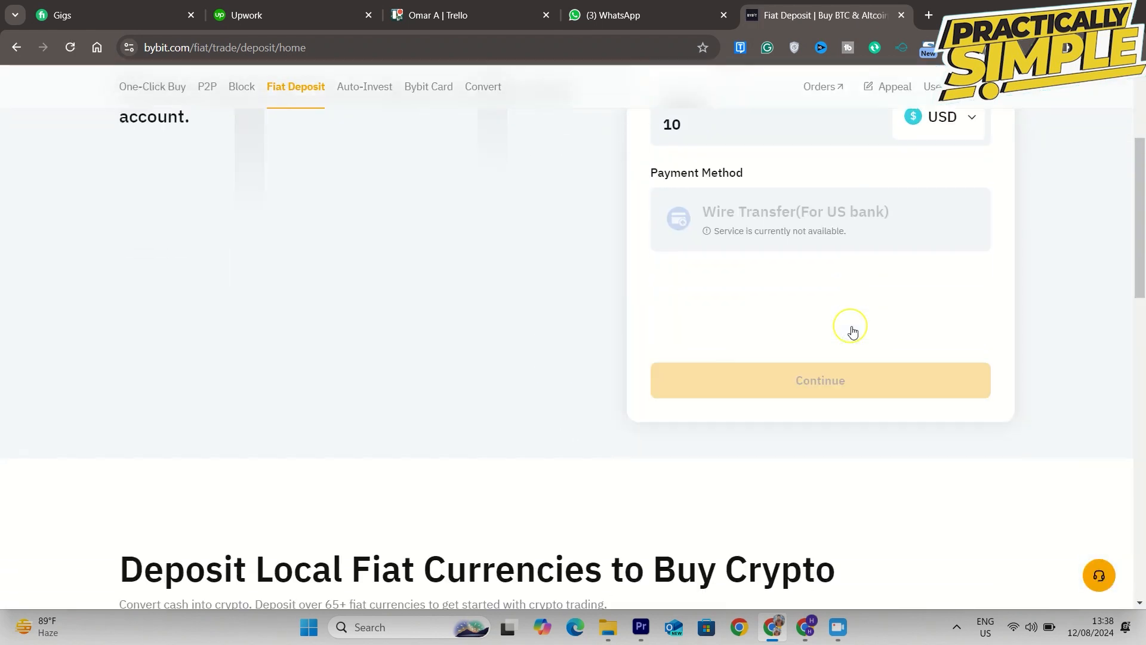
{"action": "scroll", "scroll_direction": "down", "scroll_amount": 3}
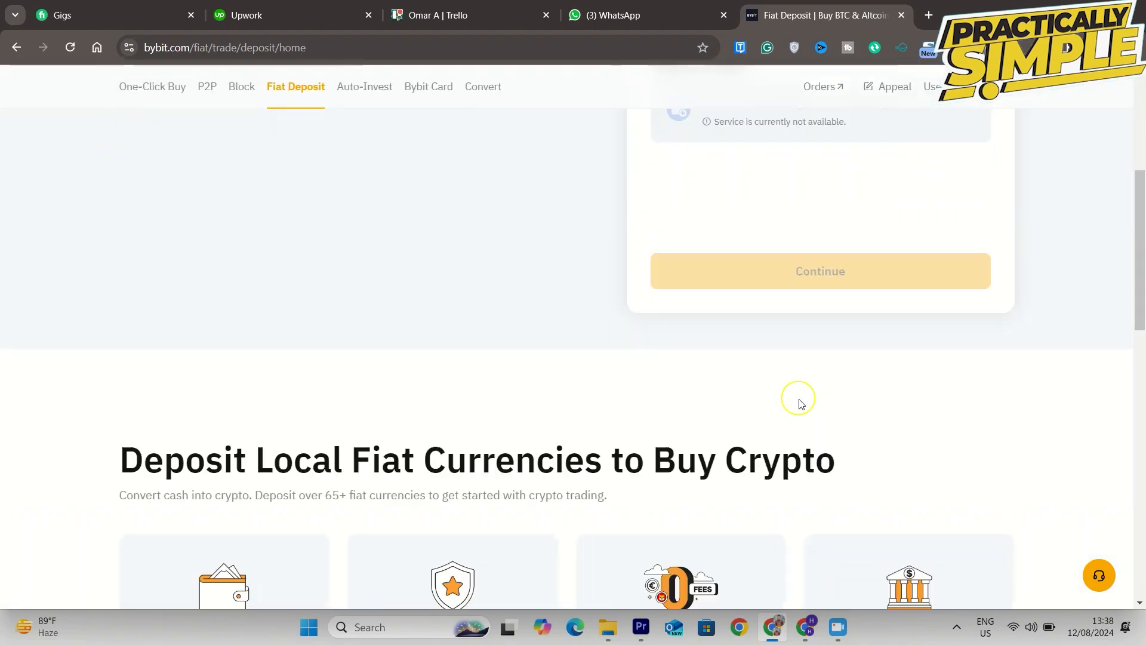
{"action": "scroll", "scroll_direction": "down", "scroll_amount": 3}
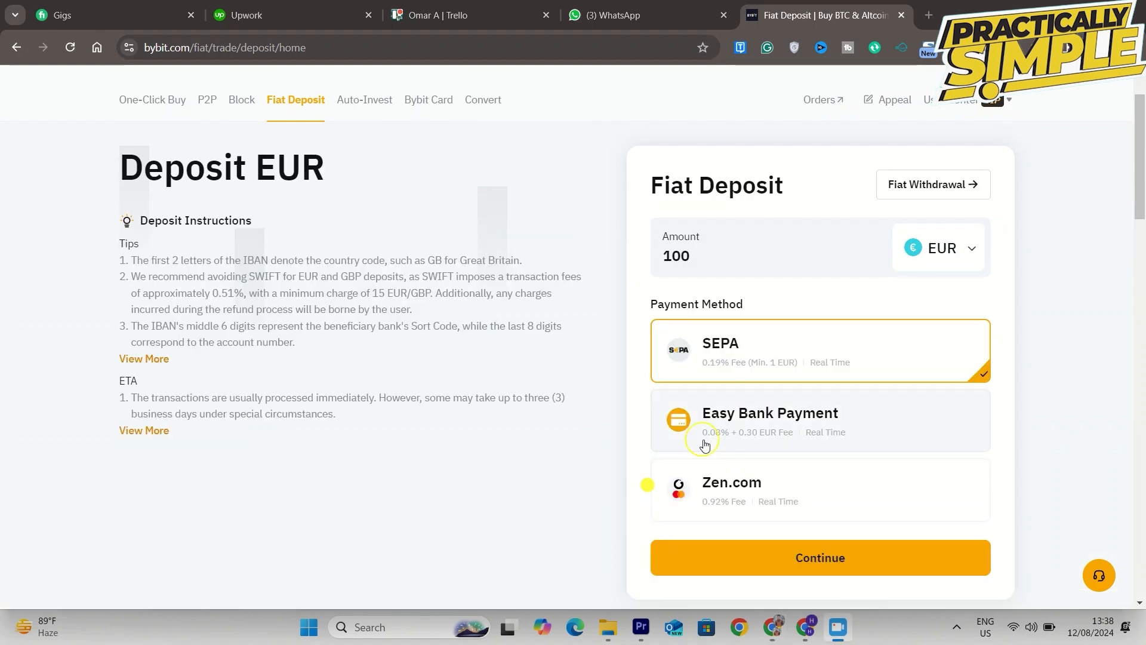
Scroll to the EUR payment methods where Zen.com is offered
{"action": "scroll", "scroll_direction": "down", "scroll_amount": 3}
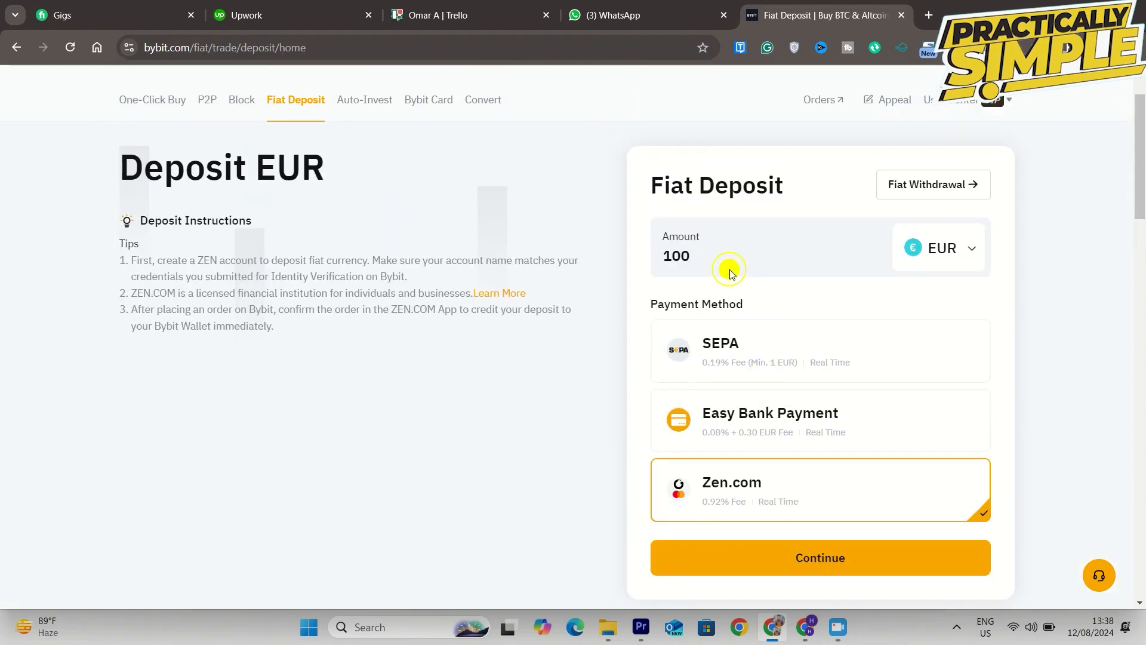
Reduce the deposit amount from 100 to 10 EUR and submit the Zen.com deposit via Continue
{"action": "key", "text": "Backspace"}
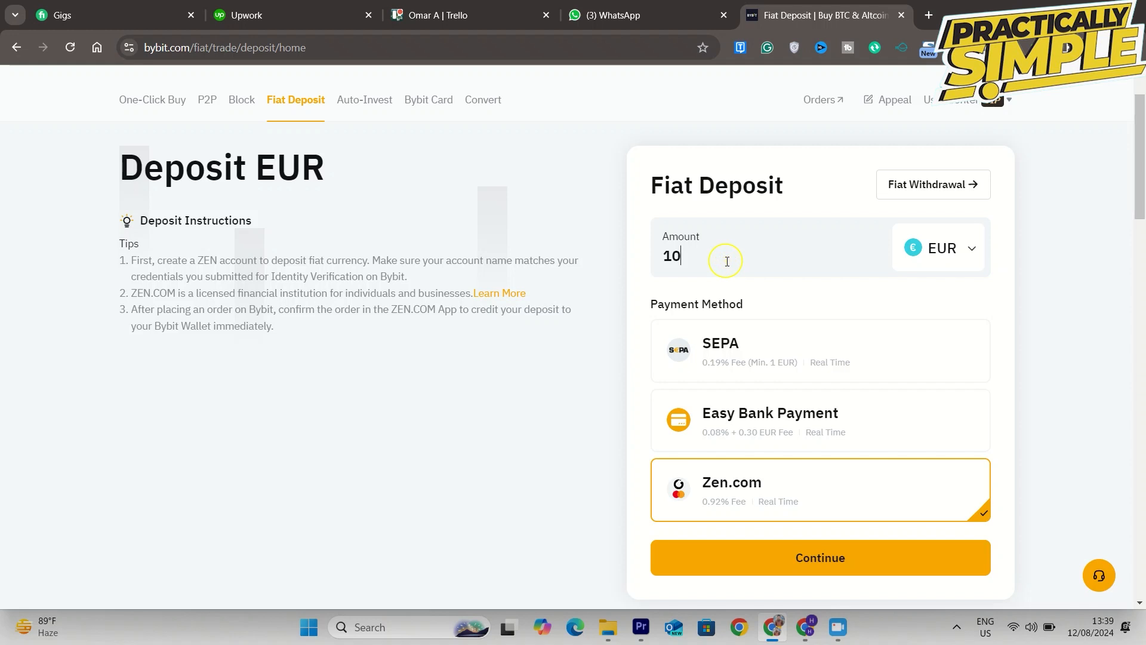
{"action": "scroll", "scroll_direction": "down", "scroll_amount": 3}
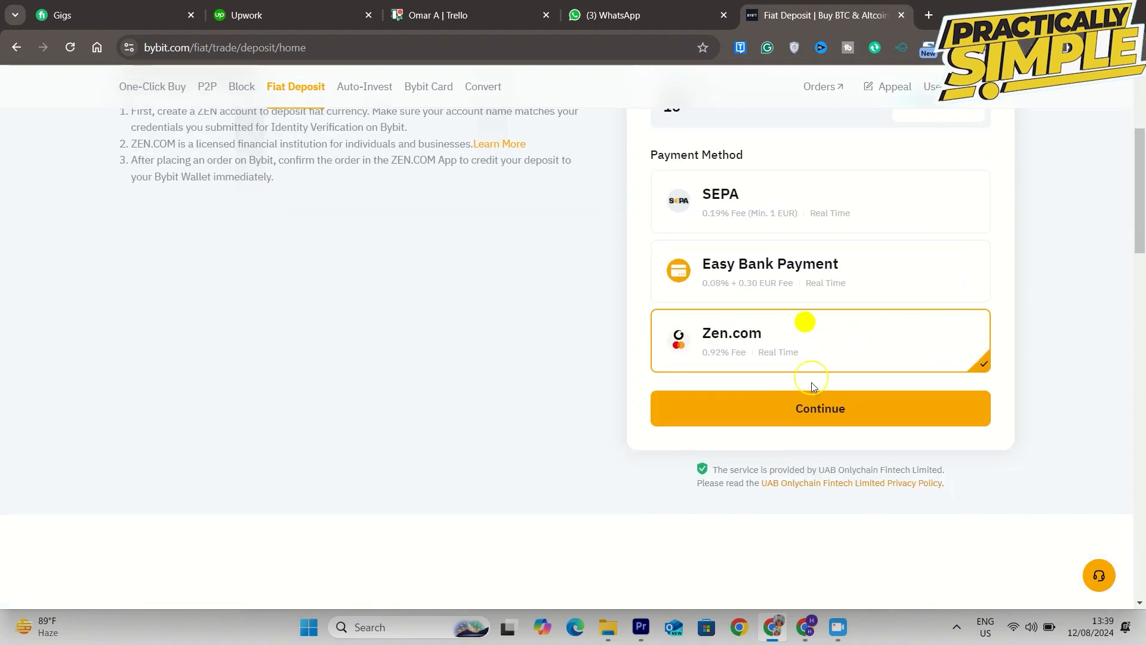
{"action": "left_click", "coordinate": [819, 409]}
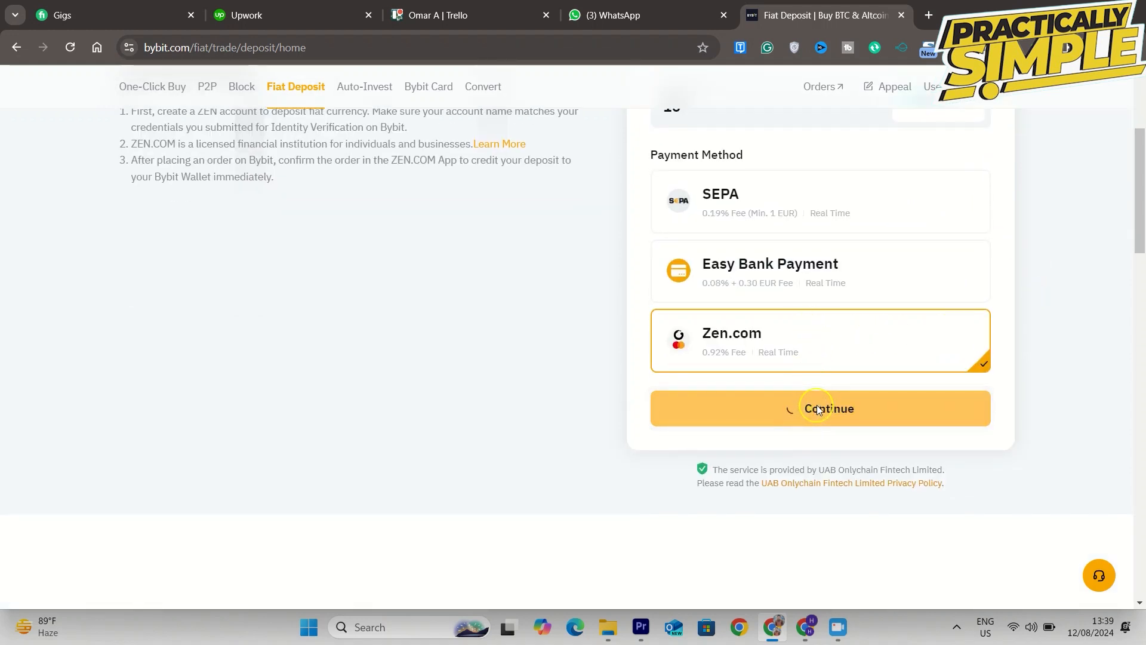